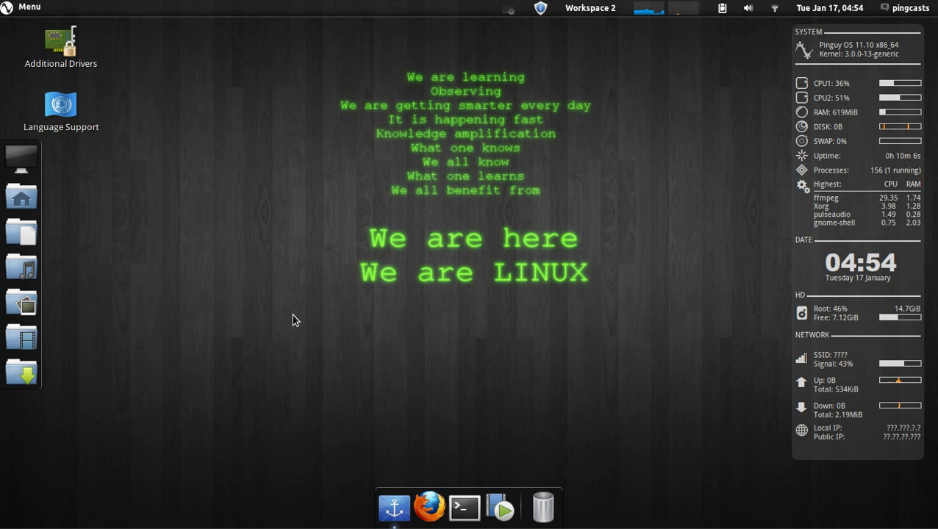
mouse_move(309, 332)
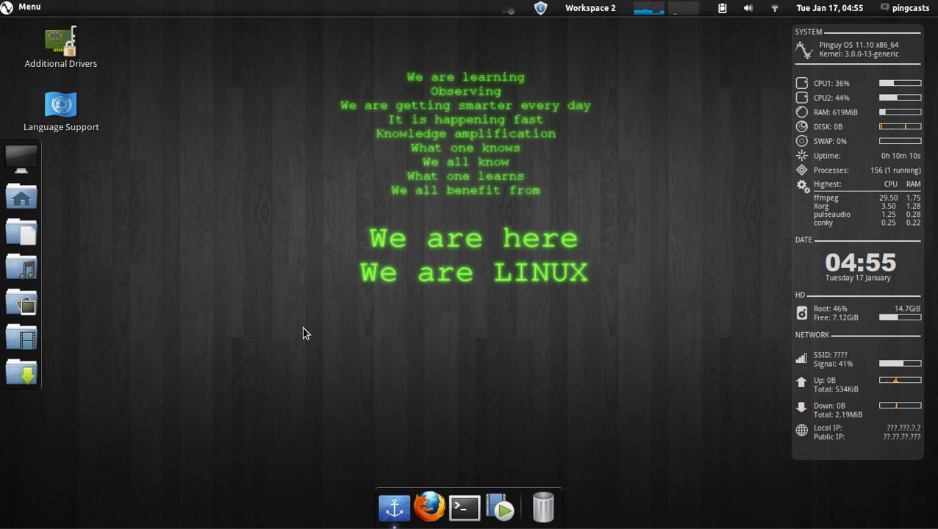
mouse_move(285, 375)
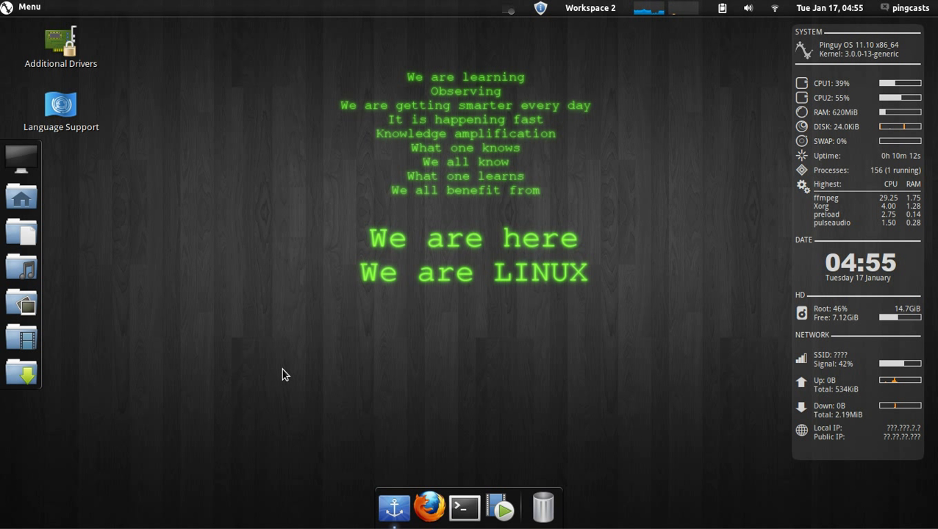
Step: Open Cardapio Properties, glance at the General tab, then return to the Plugins list
click(22, 6)
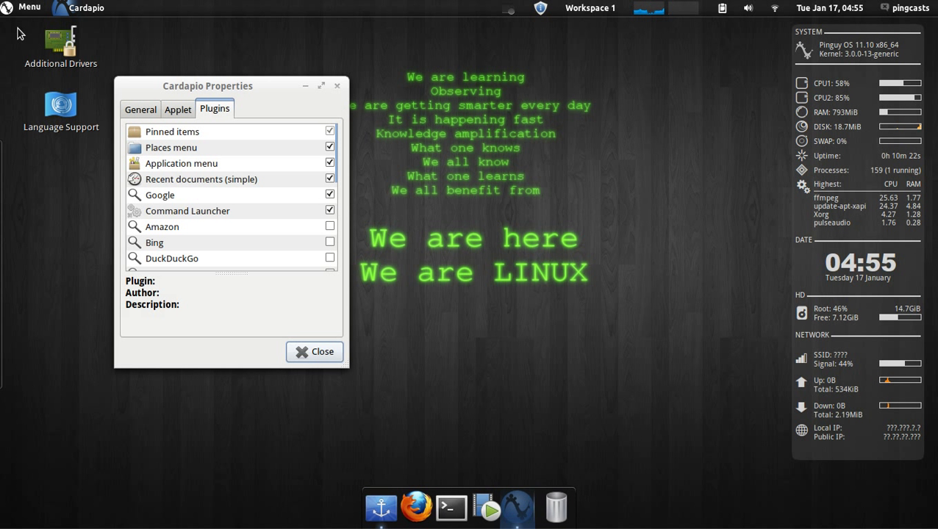
click(141, 108)
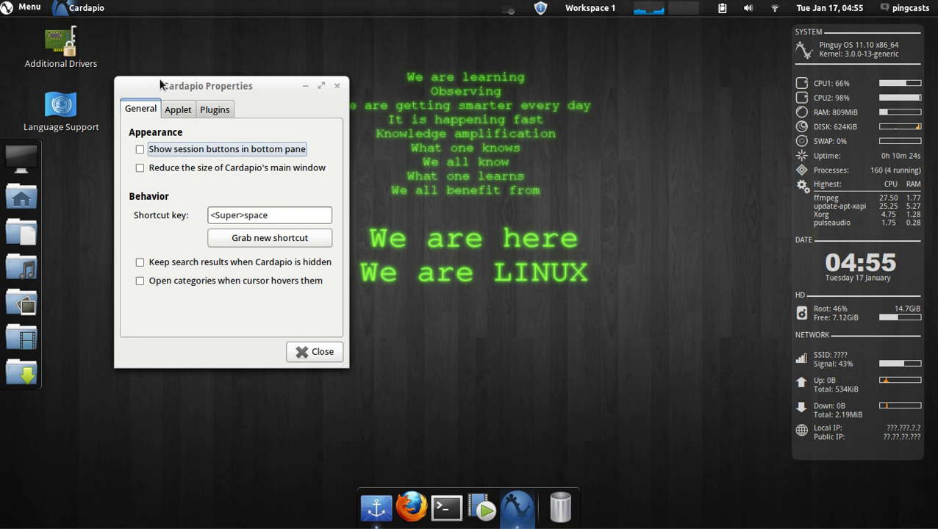
click(215, 109)
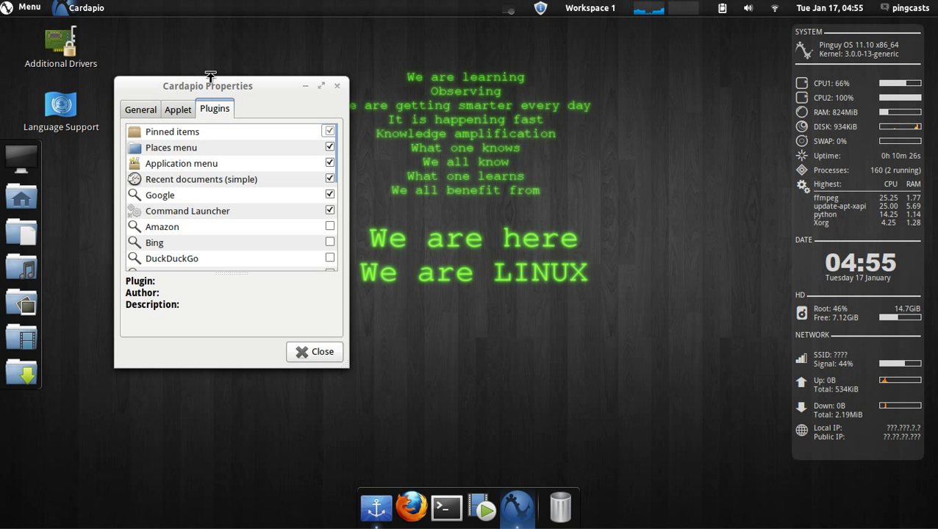
drag(208, 85, 297, 82)
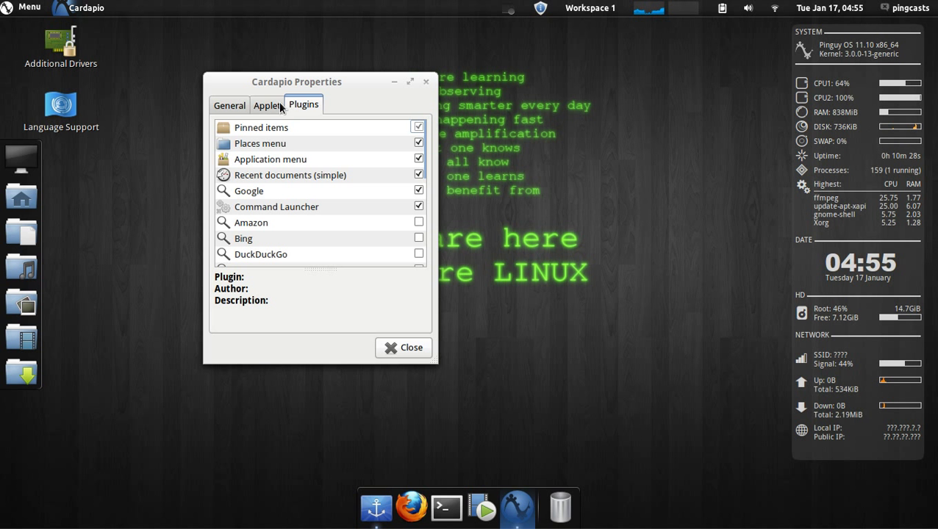
Step: Scroll through the full plugin list down to Bing, then show the Applet label and icon options
click(28, 8)
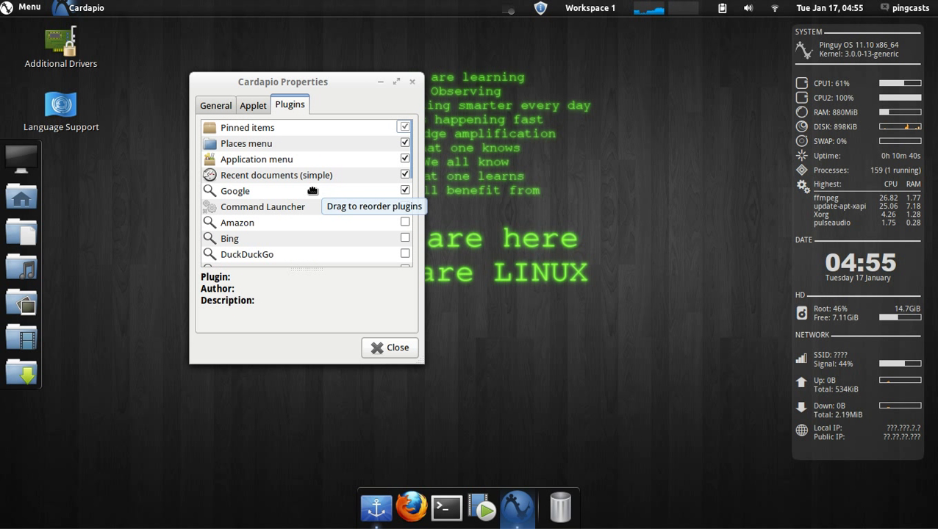
scroll(down, 3)
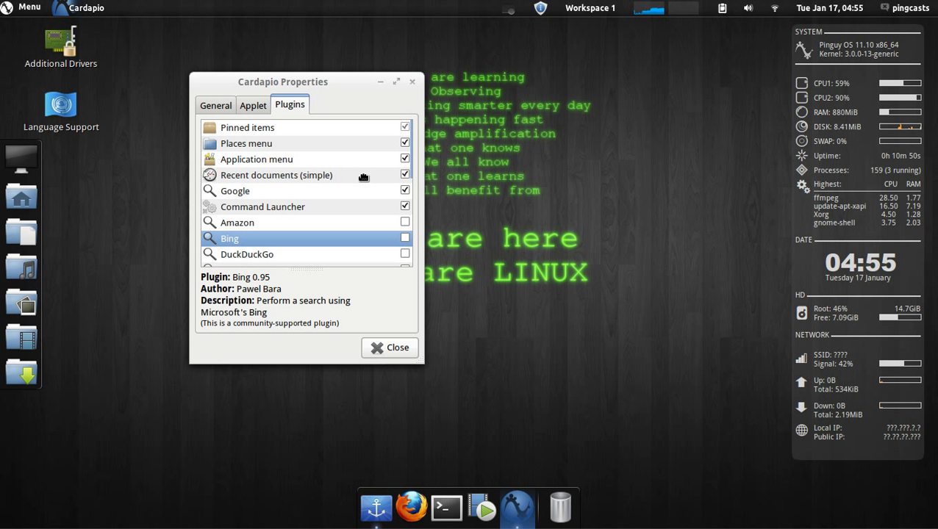
scroll(down, 3)
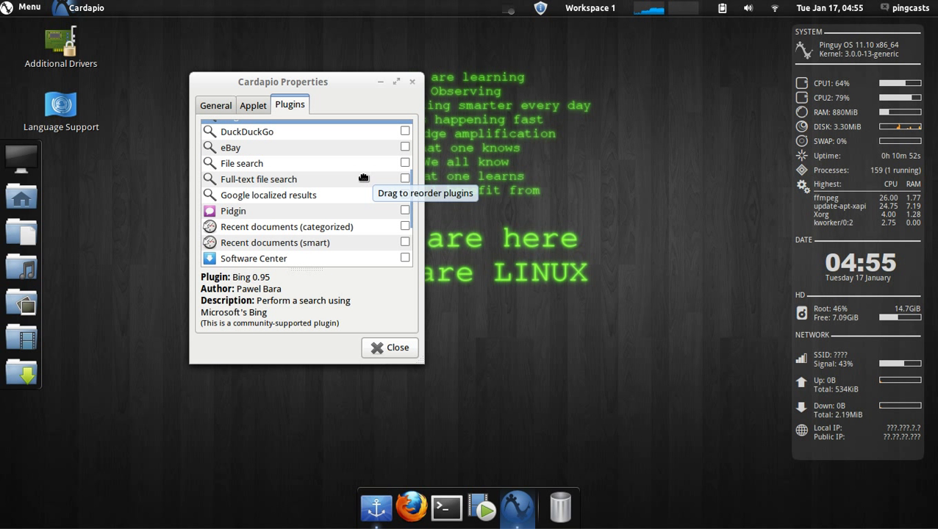
scroll(down, 3)
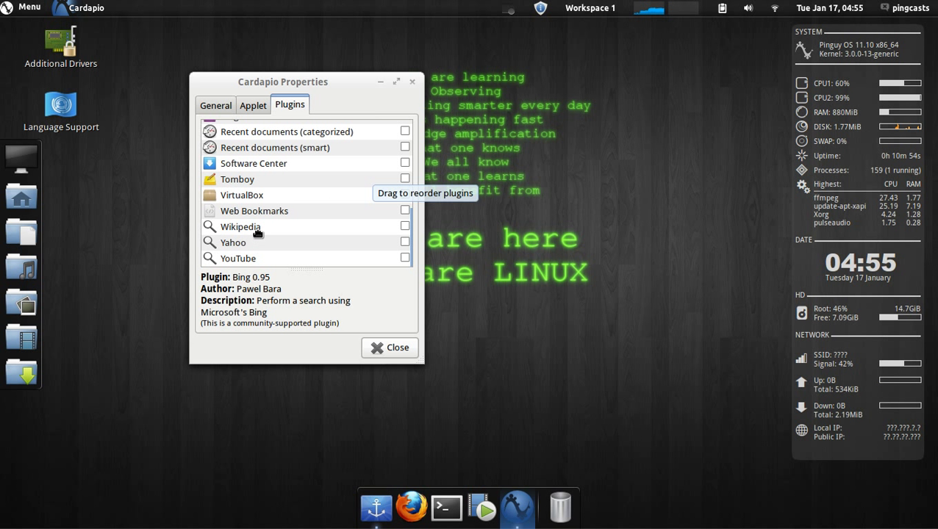
mouse_move(264, 256)
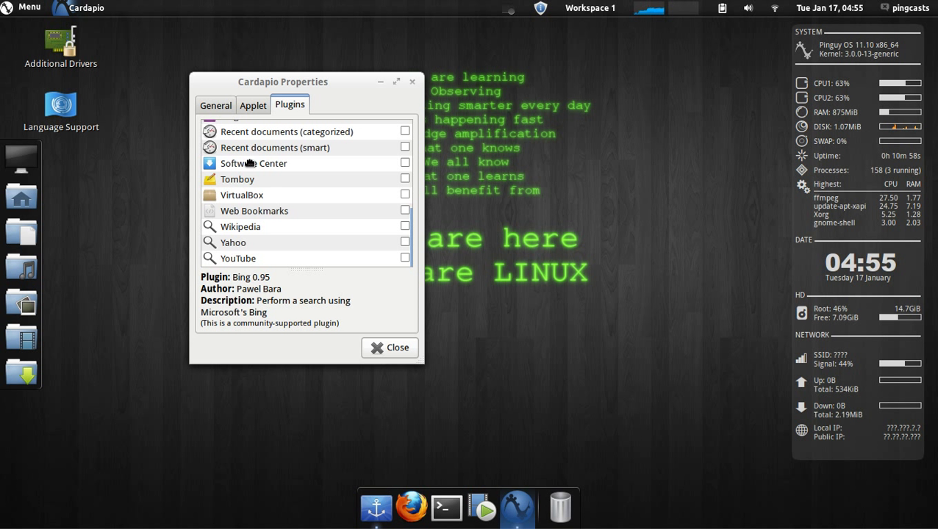
click(253, 104)
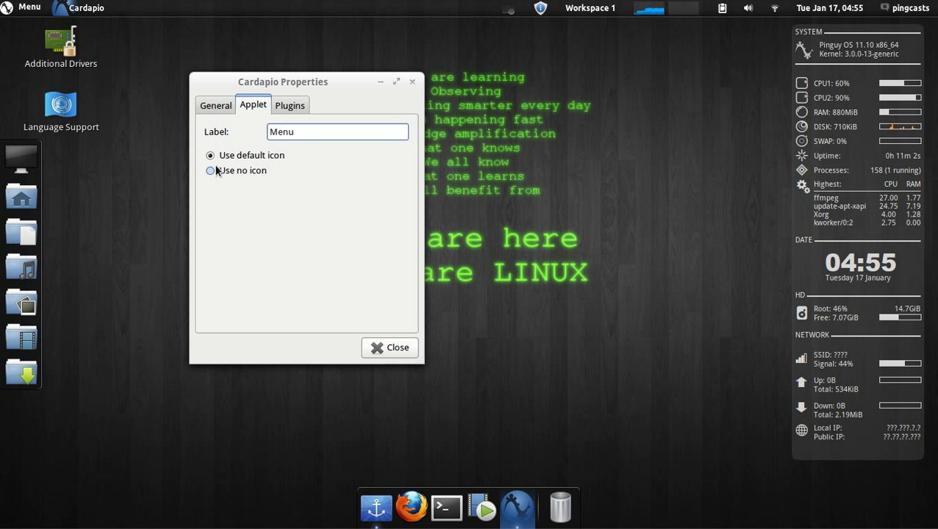
click(210, 156)
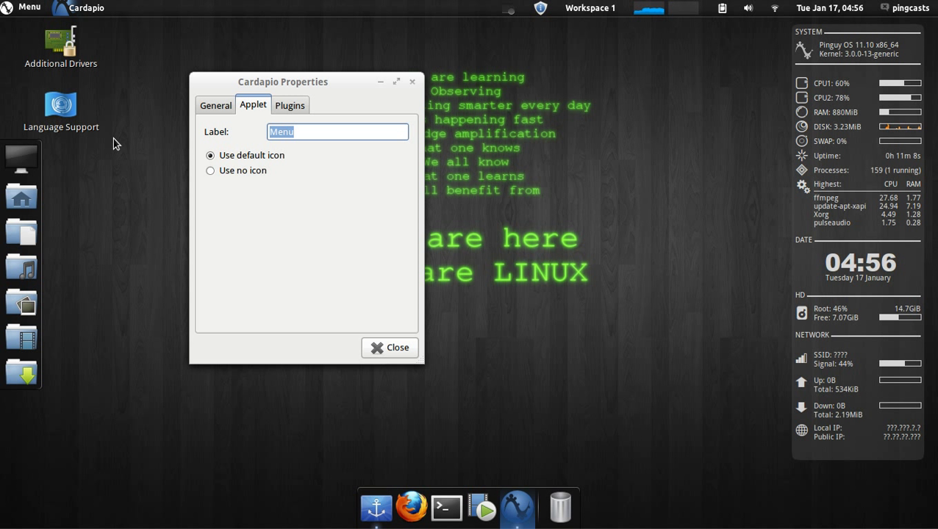
text(CAr)
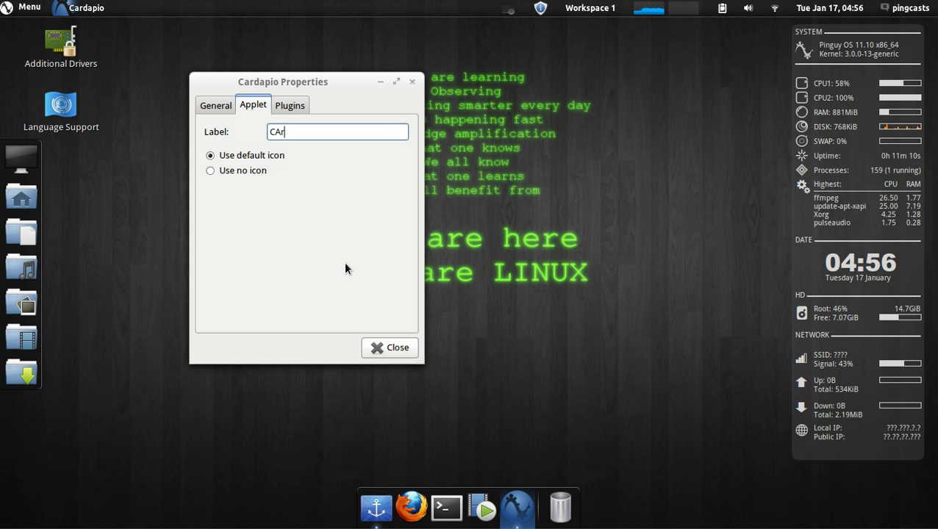
text(ardapi)
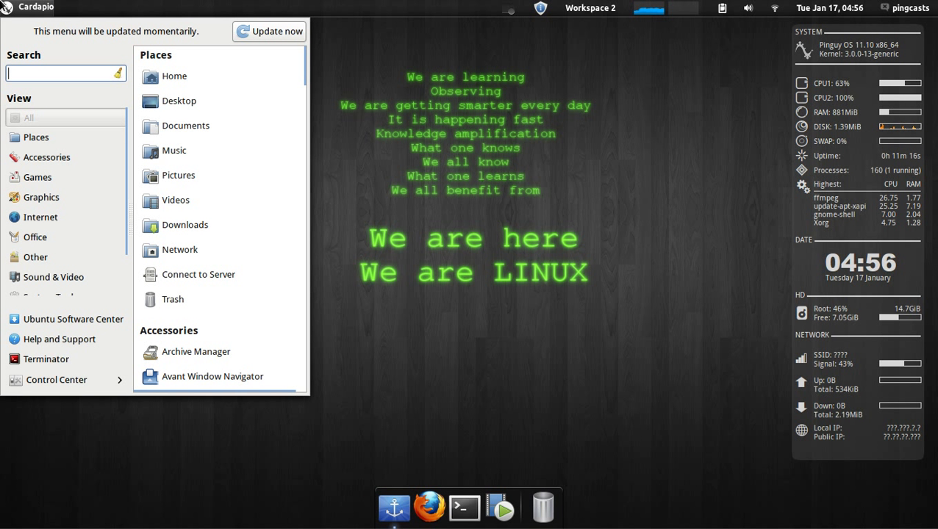
click(269, 30)
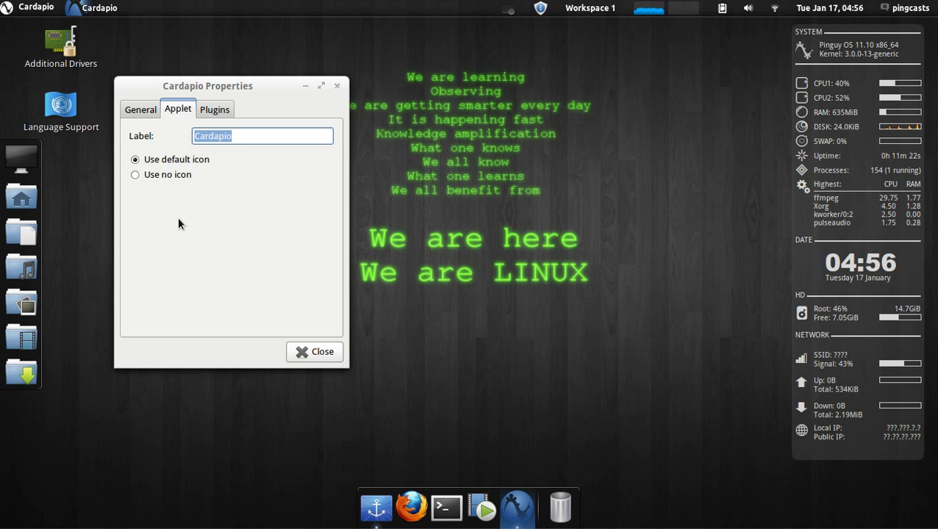
text(/)
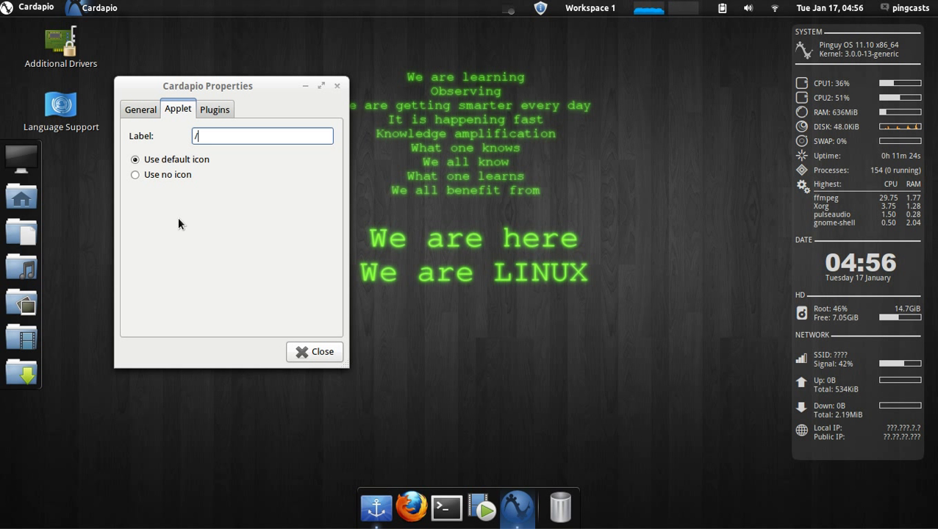
text(Menu)
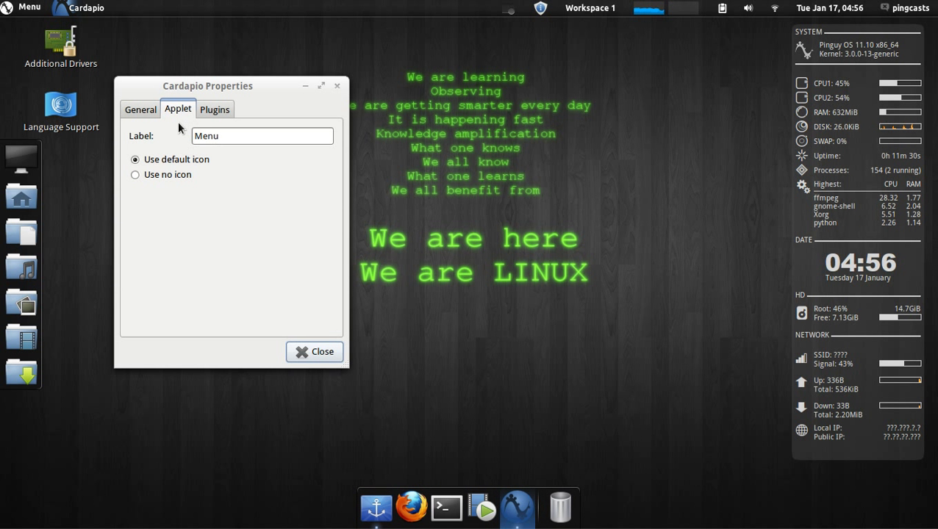
Step: In General options, toggle 'Show session buttons in bottom pane' on and back off
click(140, 109)
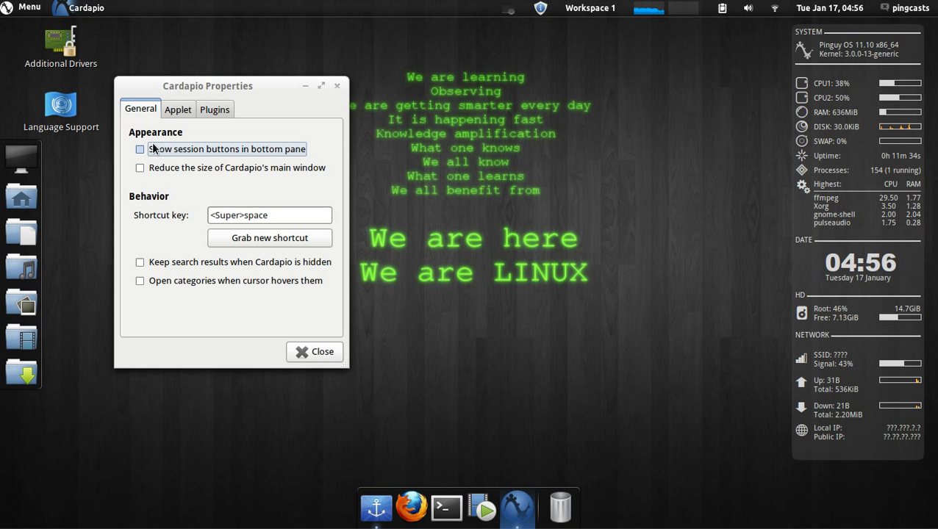
click(140, 148)
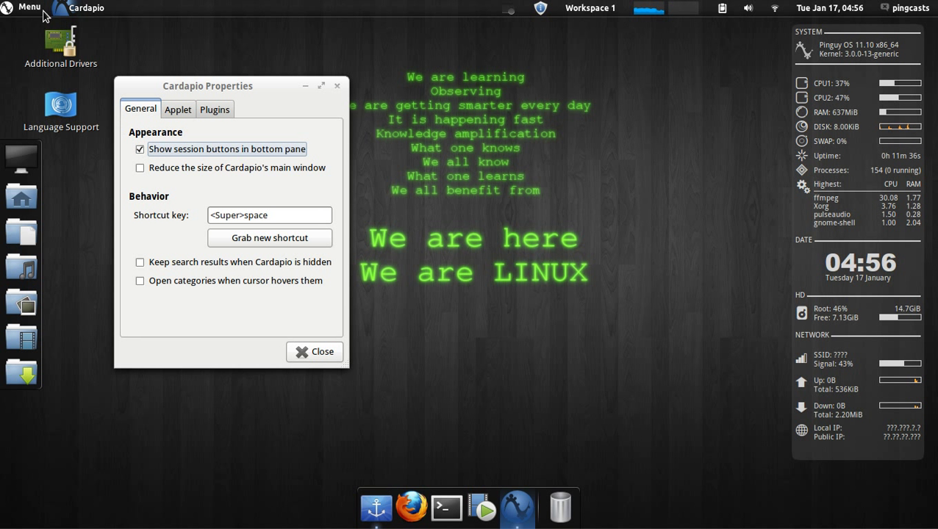
click(26, 7)
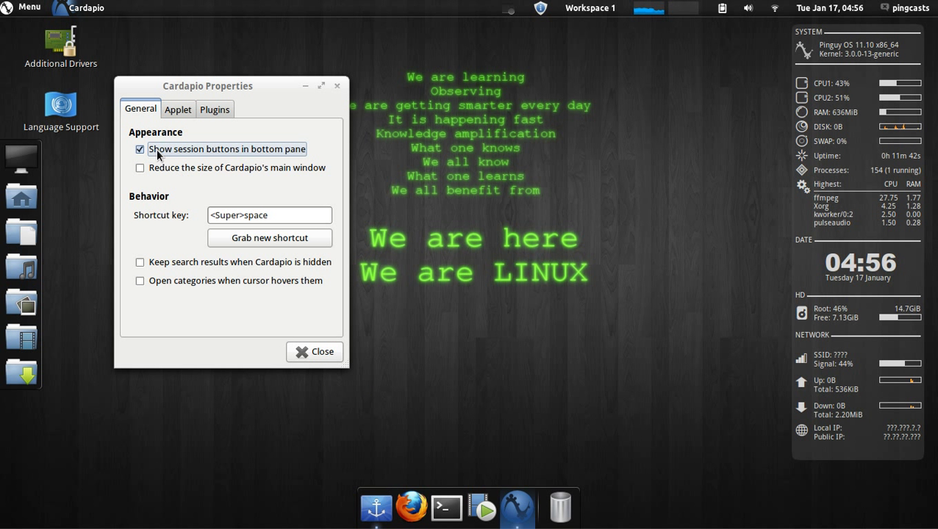
click(24, 5)
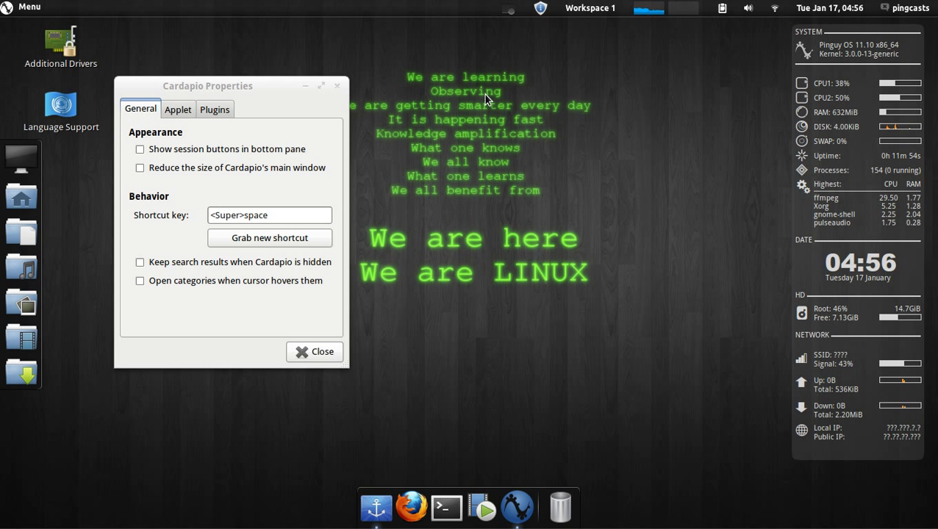
Step: Re-record the menu shortcut and settle it back to <super>space
click(29, 6)
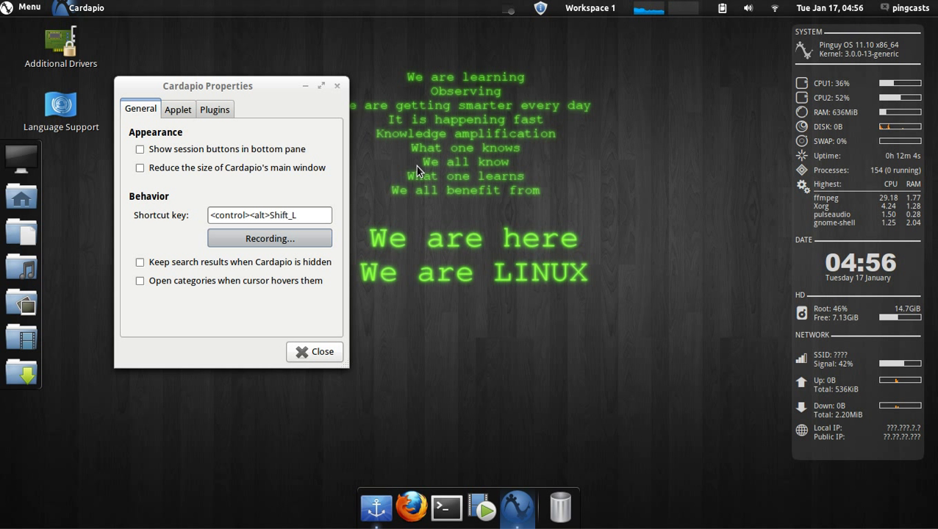
click(269, 238)
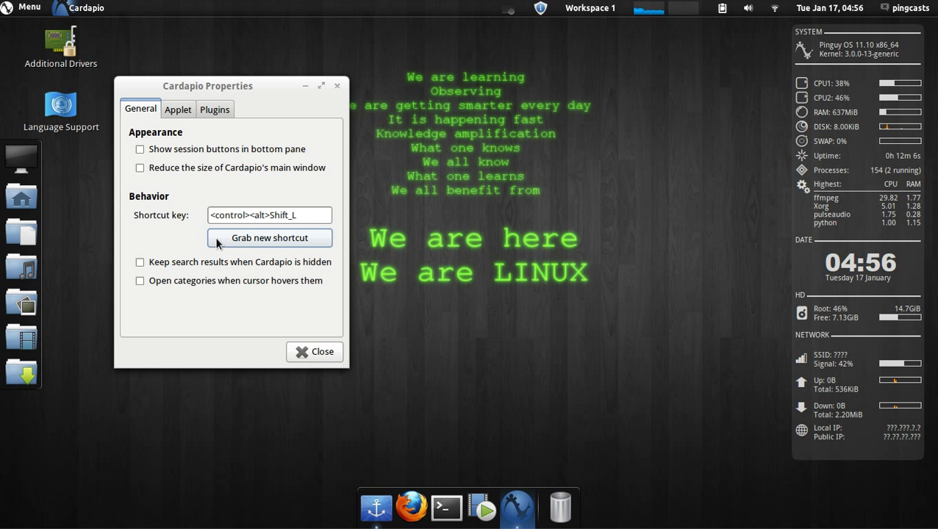
click(23, 8)
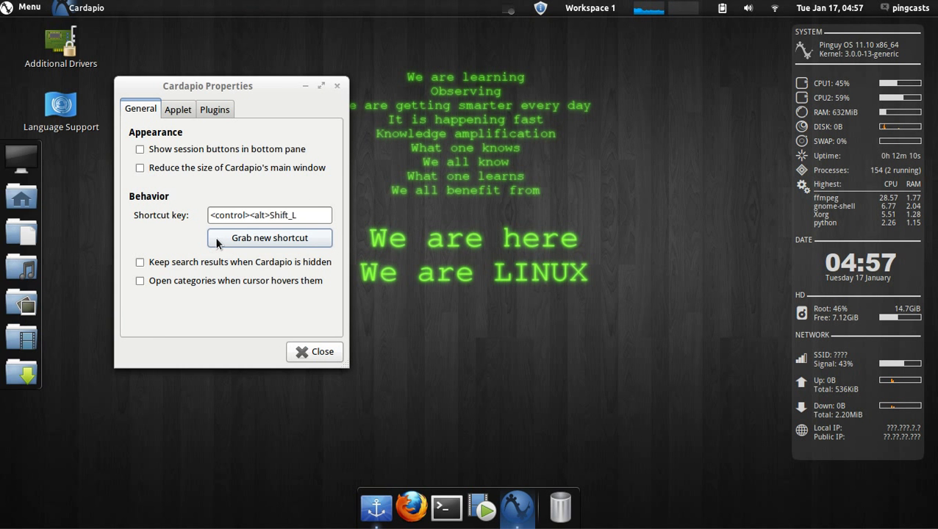
click(269, 238)
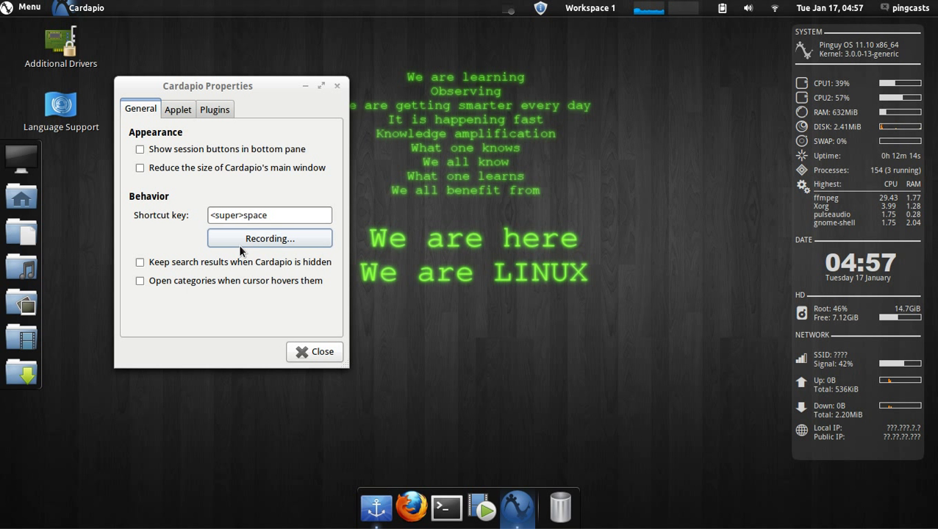
click(269, 238)
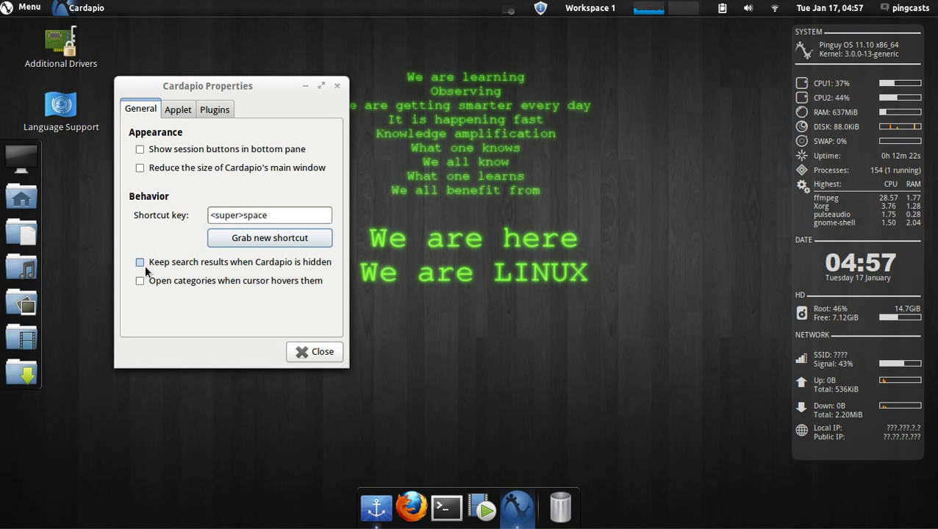
Step: Enable 'Open categories when cursor hovers them' and launch the Main Menu editor
click(25, 8)
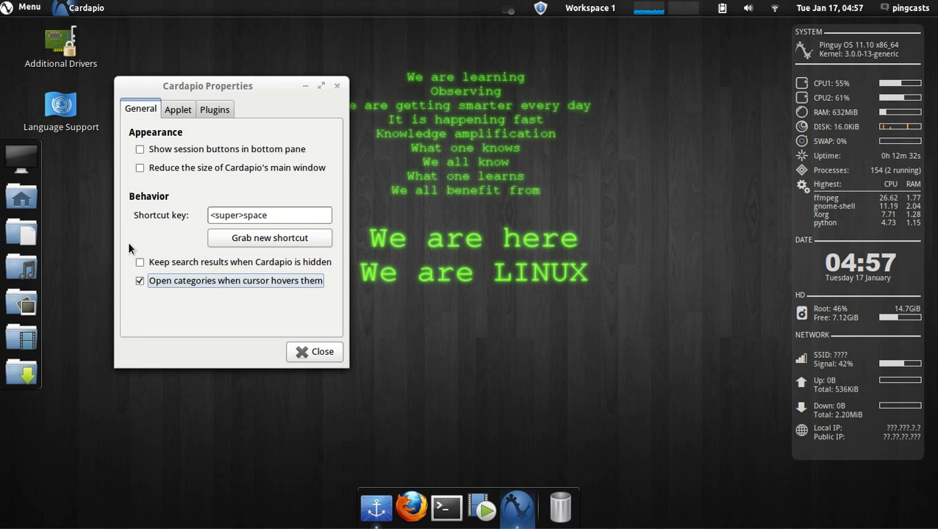
click(140, 279)
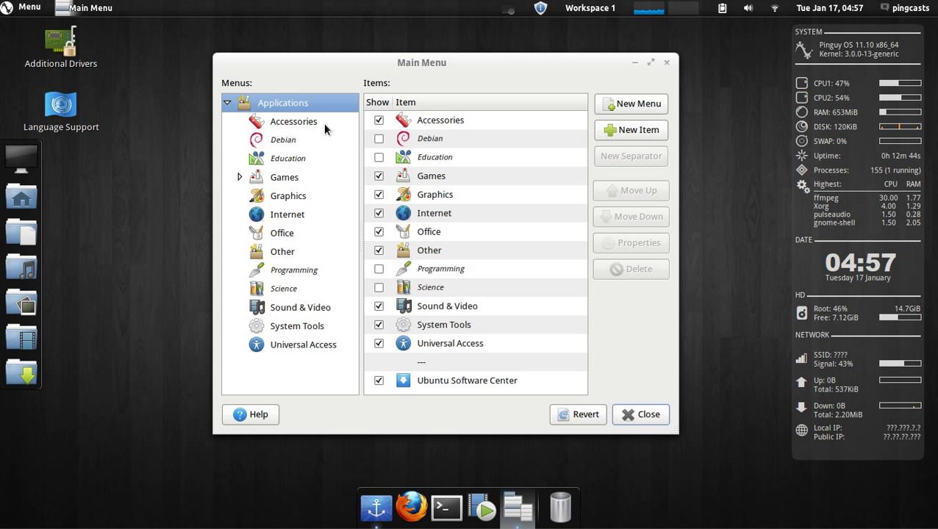
Step: View the Accessories category items, return to Applications, then open the Cardapio menu
click(294, 120)
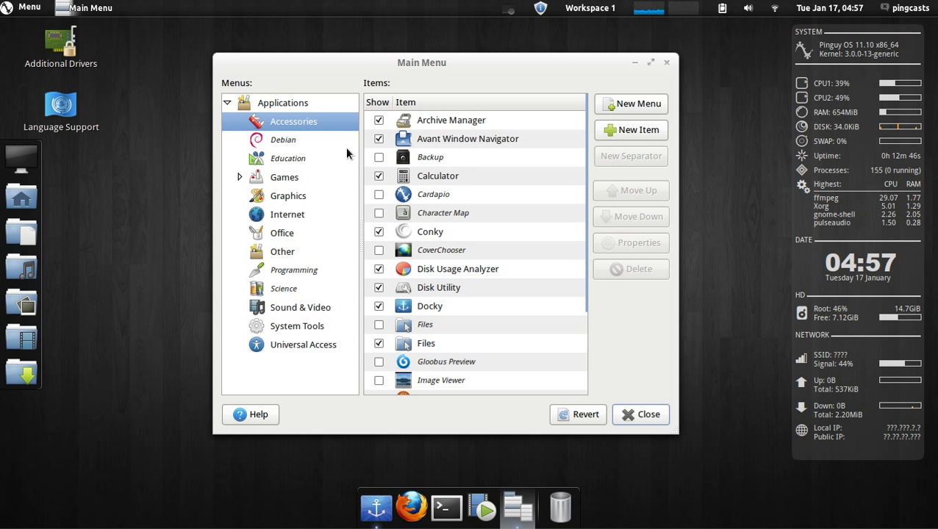
click(283, 103)
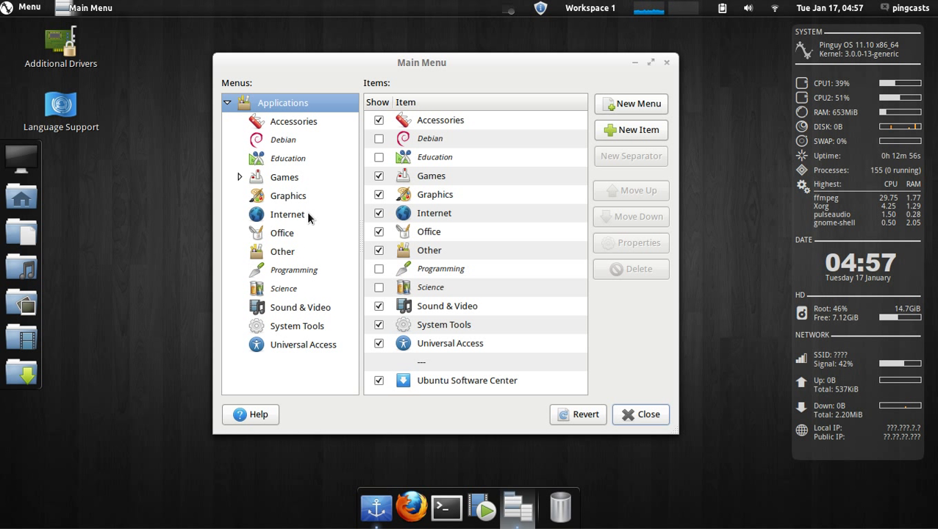
mouse_move(326, 140)
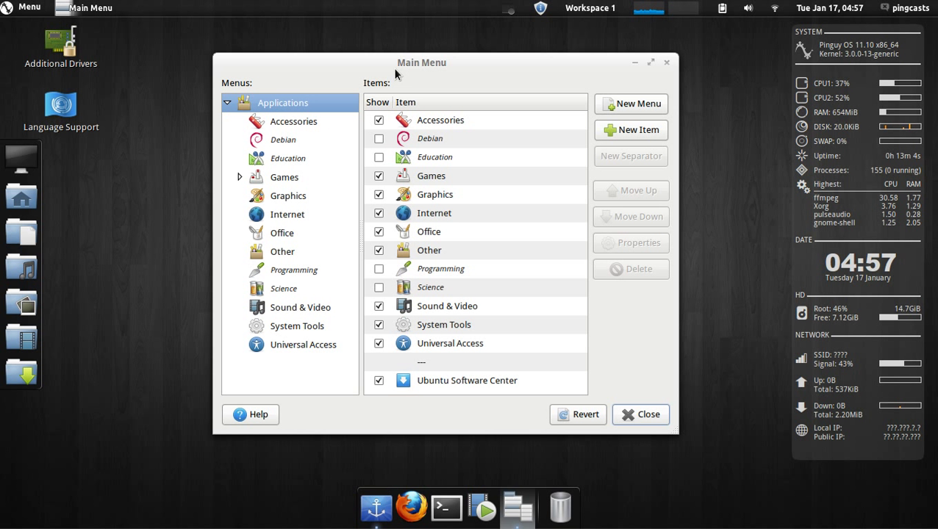
click(24, 7)
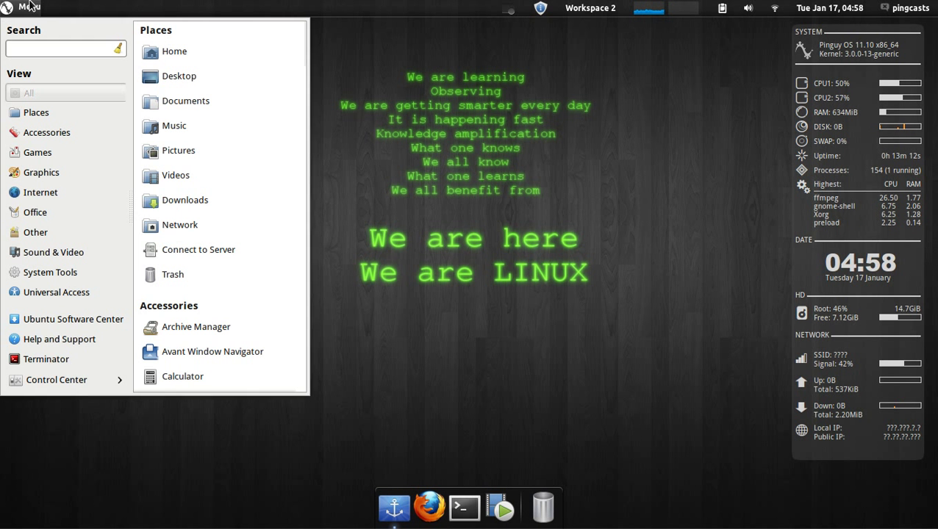
Step: Remove Terminator from the side pane, search 'terminator' to re-add it, then search 'synaptic'
right_click(45, 359)
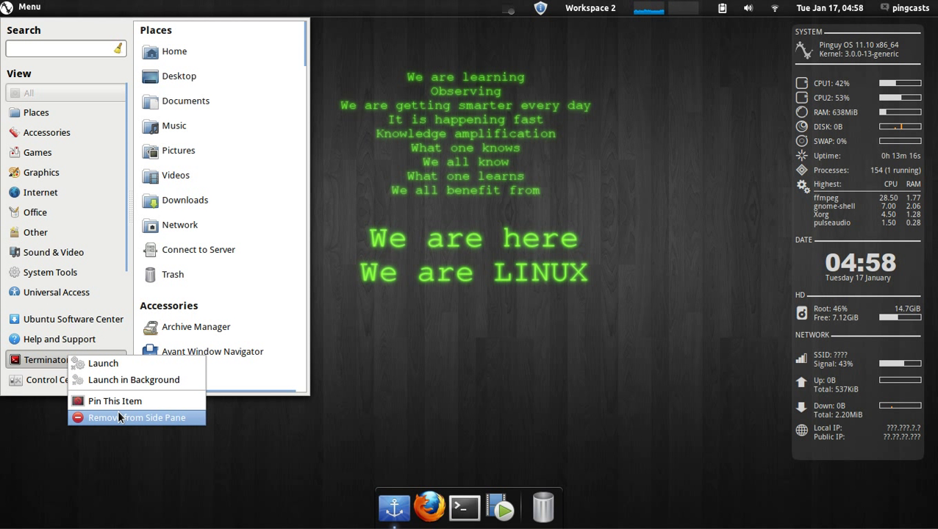
click(136, 417)
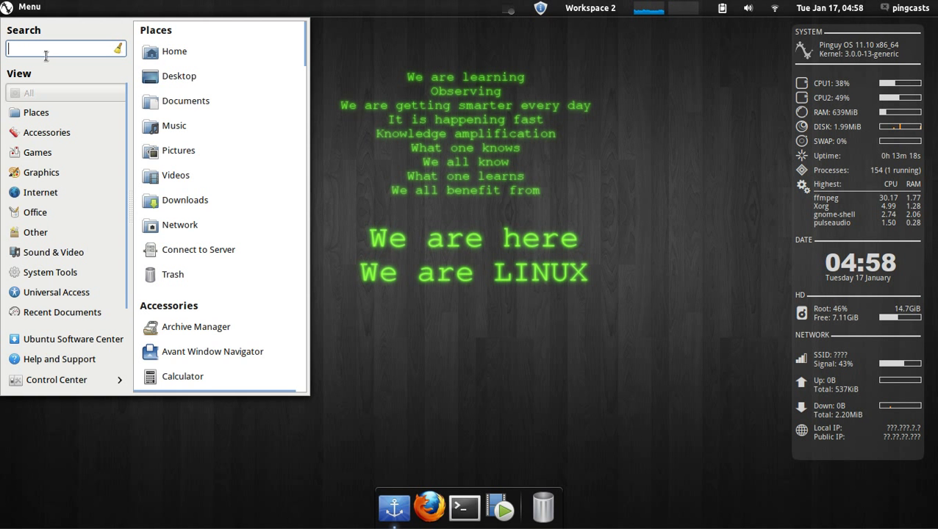
text(terminator)
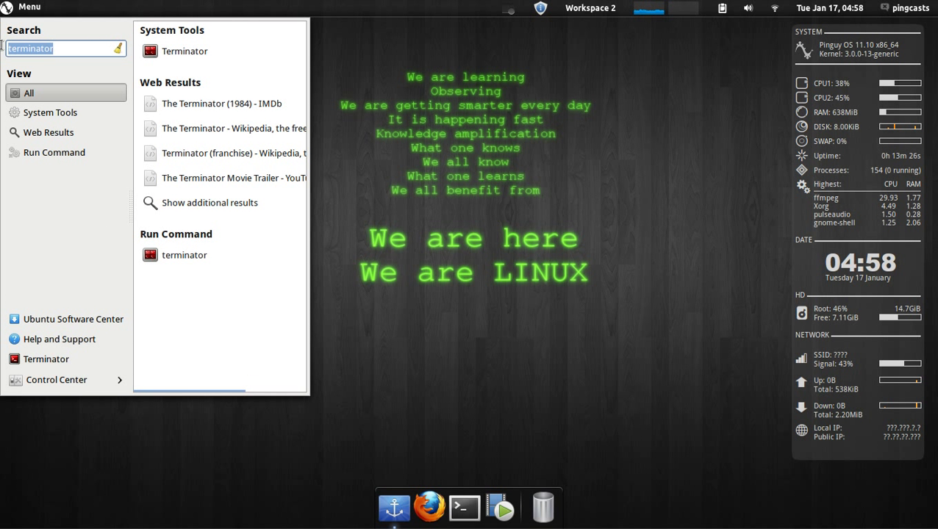
text(synaptic)
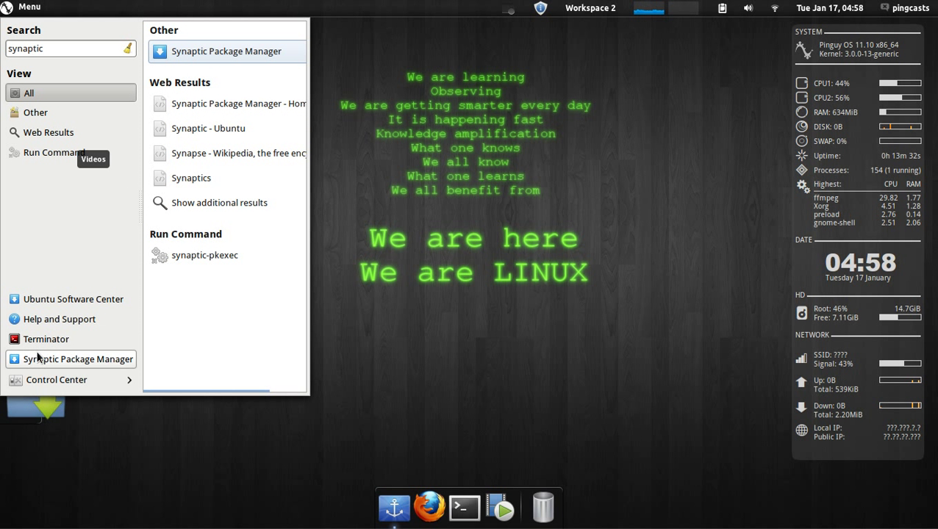
Step: Open the item options for the Synaptic Package Manager search result
right_click(71, 359)
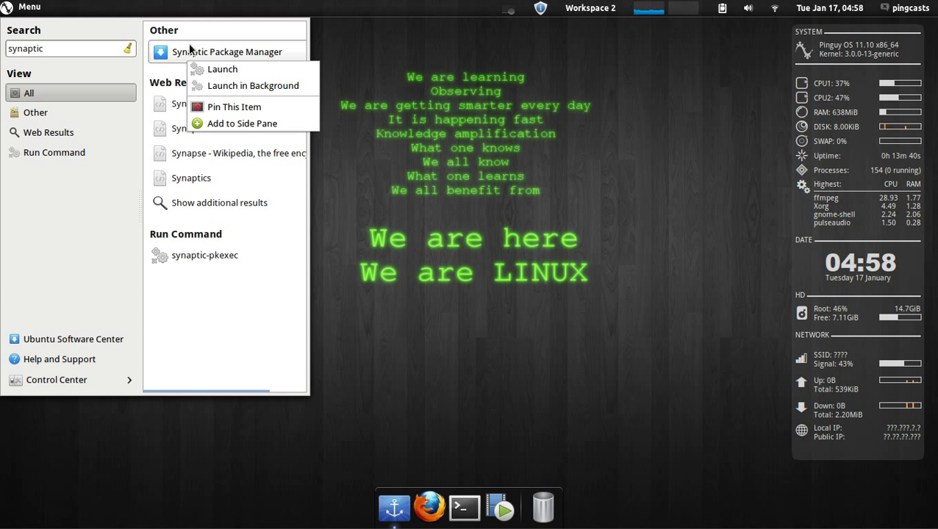
mouse_move(241, 124)
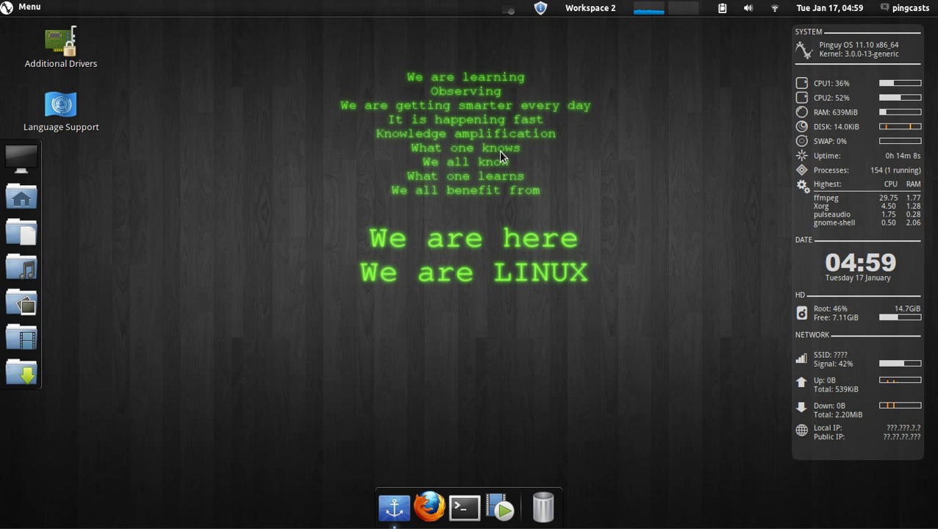
mouse_move(438, 5)
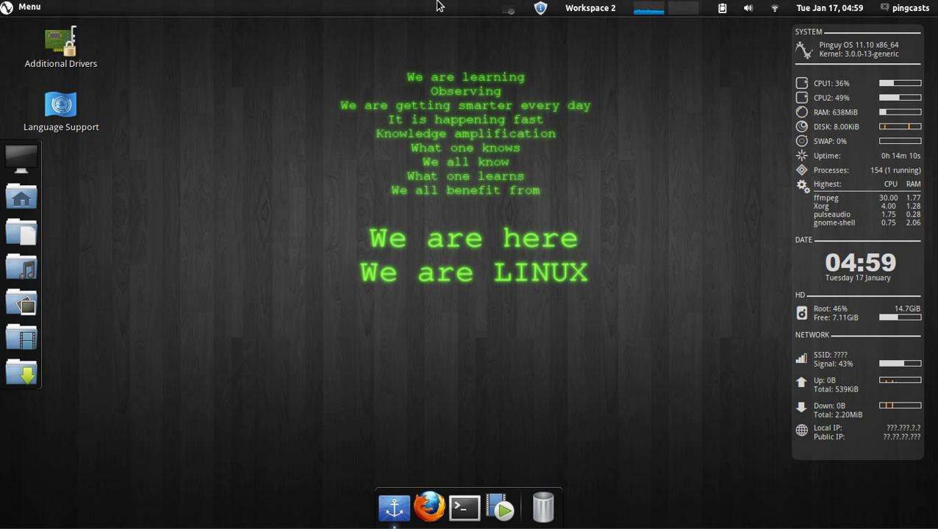